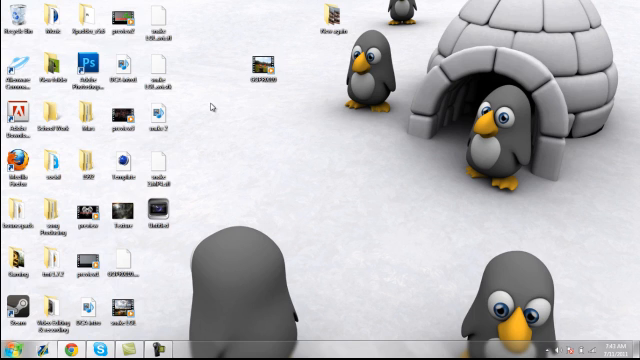
# - Bring up Task Manager listing Camtasia Studio, Skype and a Chrome YouTube window
pyautogui.moveTo(207, 103); pyautogui.dragTo(325, 247)
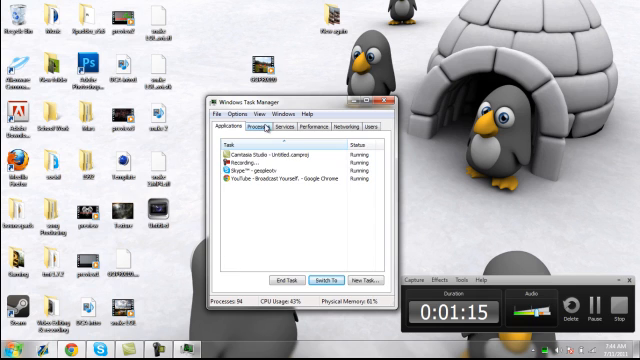
# - Show the Processes list and bring up the CamRecorder process's options to restrict its CPU
pyautogui.click(271, 127)
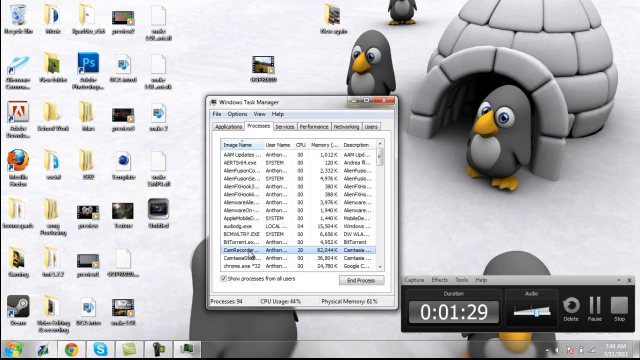
pyautogui.rightClick(260, 240)
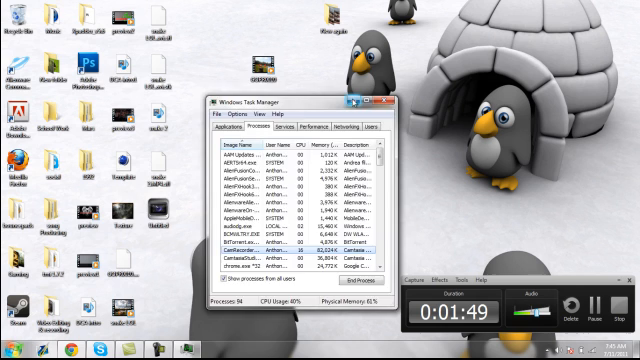
# - Minimize Task Manager and start the Minecraft launcher from the Gaming folder
pyautogui.click(379, 99)
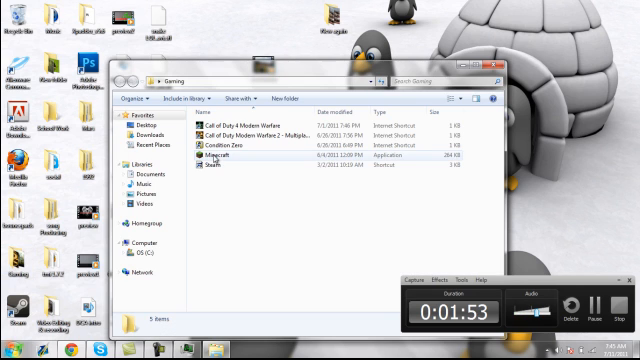
pyautogui.doubleClick(205, 161)
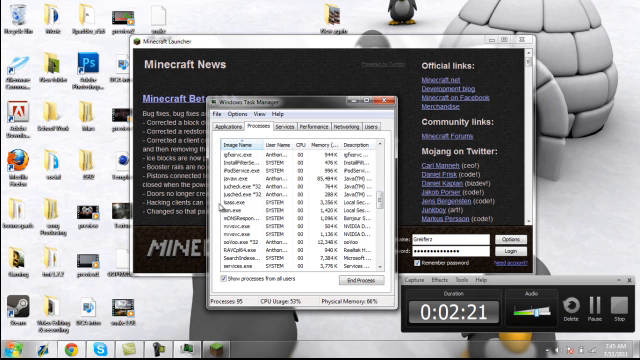
# - Select Minecraft's javaw.exe process, set its CPU affinity, and bring up its options
pyautogui.click(240, 172)
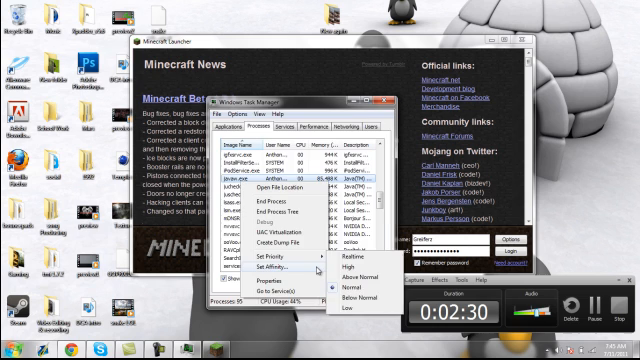
pyautogui.click(279, 268)
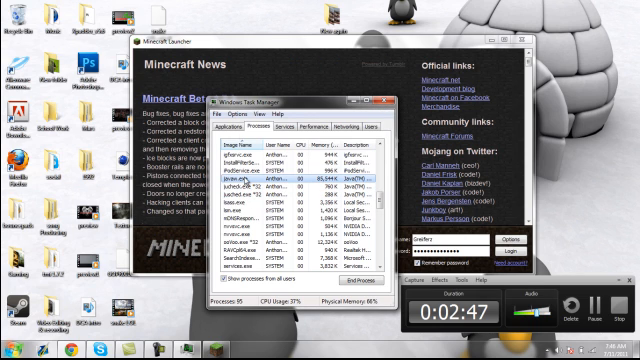
pyautogui.rightClick(253, 177)
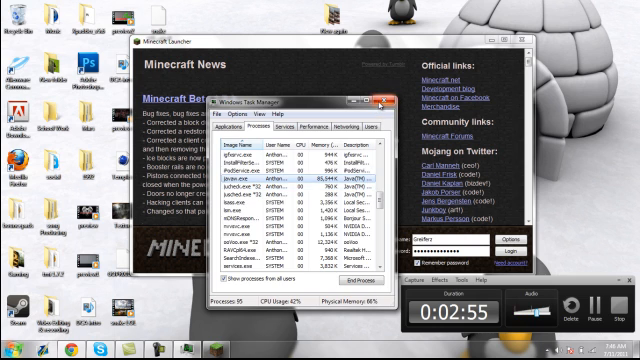
# - Close Task Manager and load the New World single-player save
pyautogui.click(388, 99)
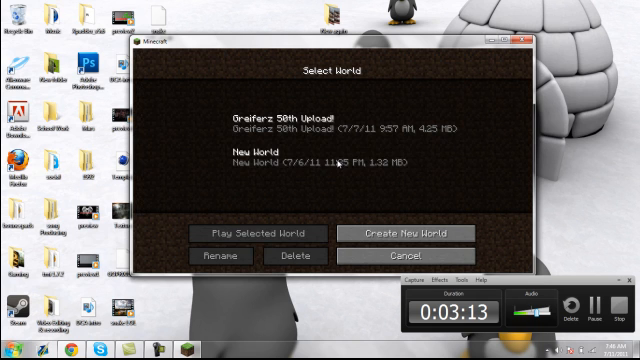
pyautogui.click(265, 231)
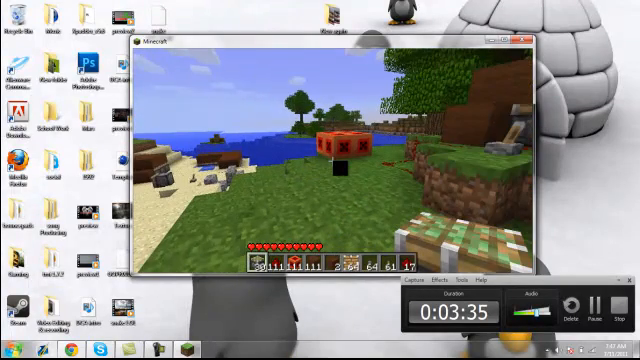
# - Set Render Distance to Short in Video Settings, then resume playing the world
pyautogui.press('Escape')
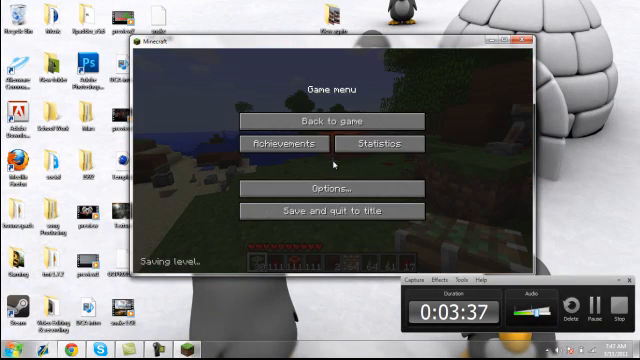
pyautogui.click(325, 188)
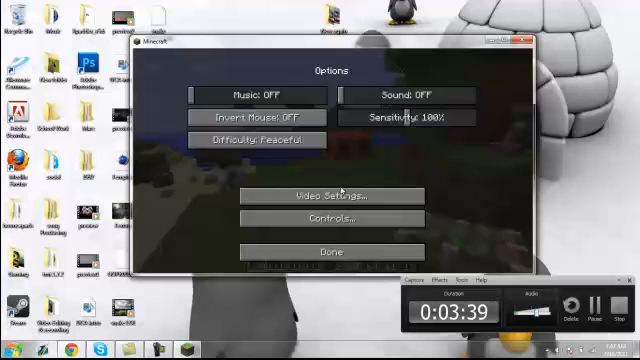
pyautogui.click(320, 195)
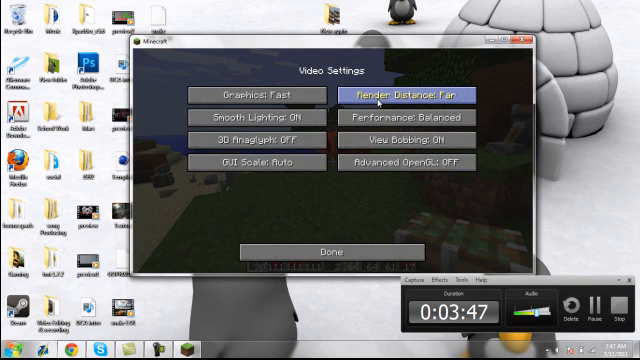
pyautogui.click(415, 94)
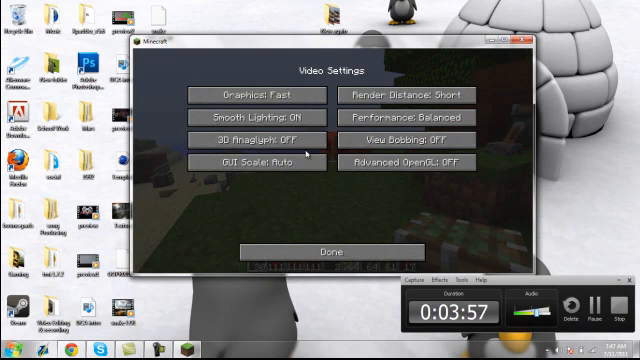
pyautogui.click(320, 250)
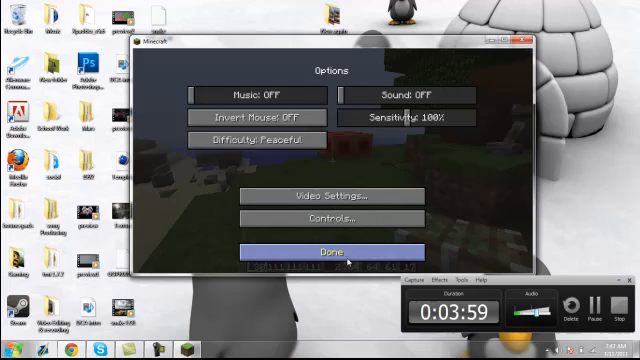
pyautogui.click(331, 250)
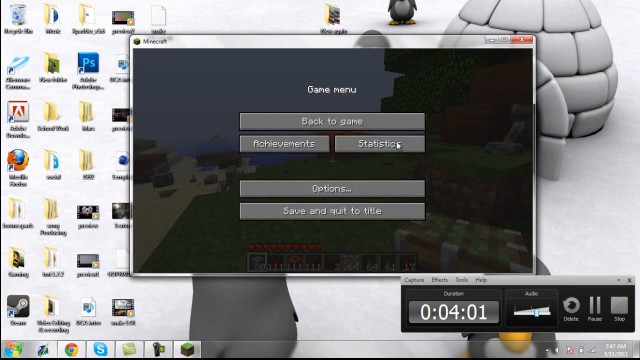
pyautogui.click(339, 120)
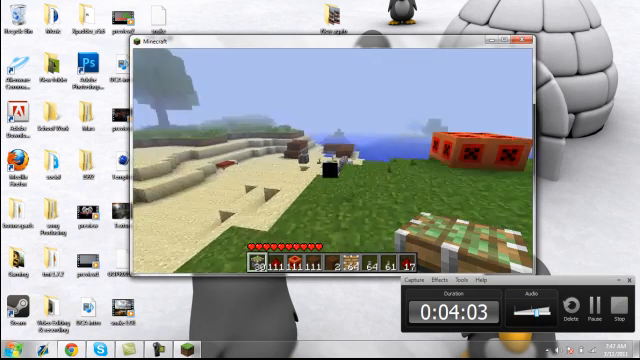